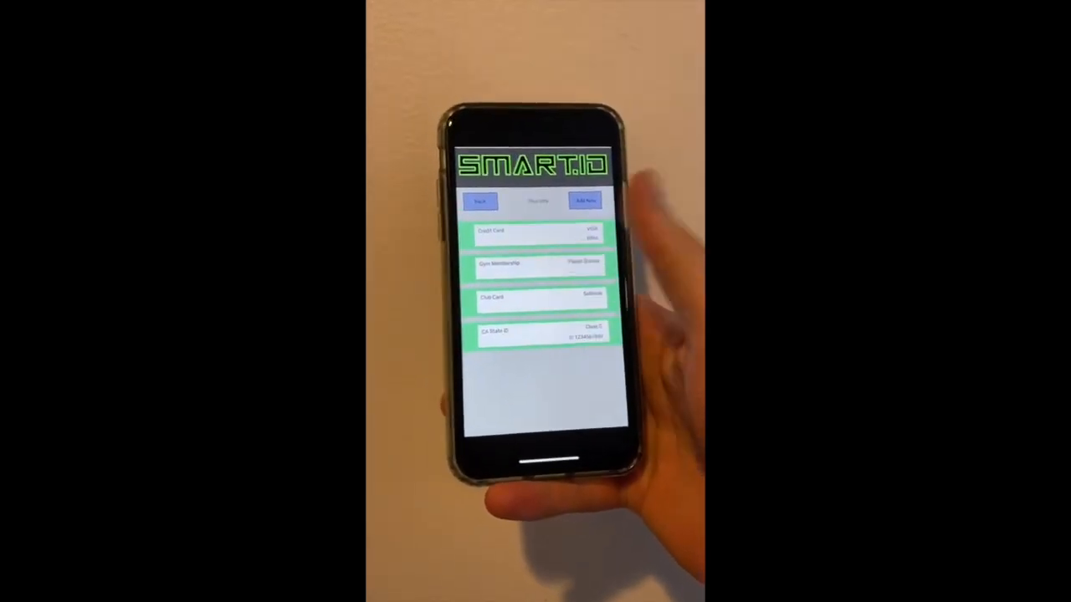
View the first stored credit card's number, expiration date and billing address.
{"action": "left_click", "coordinate": [535, 238]}
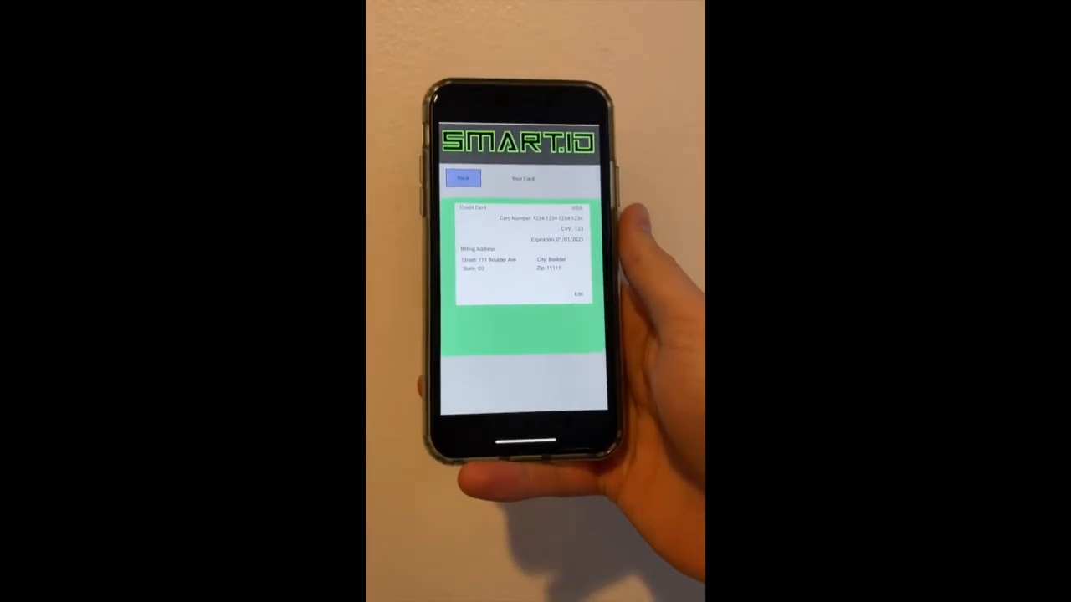